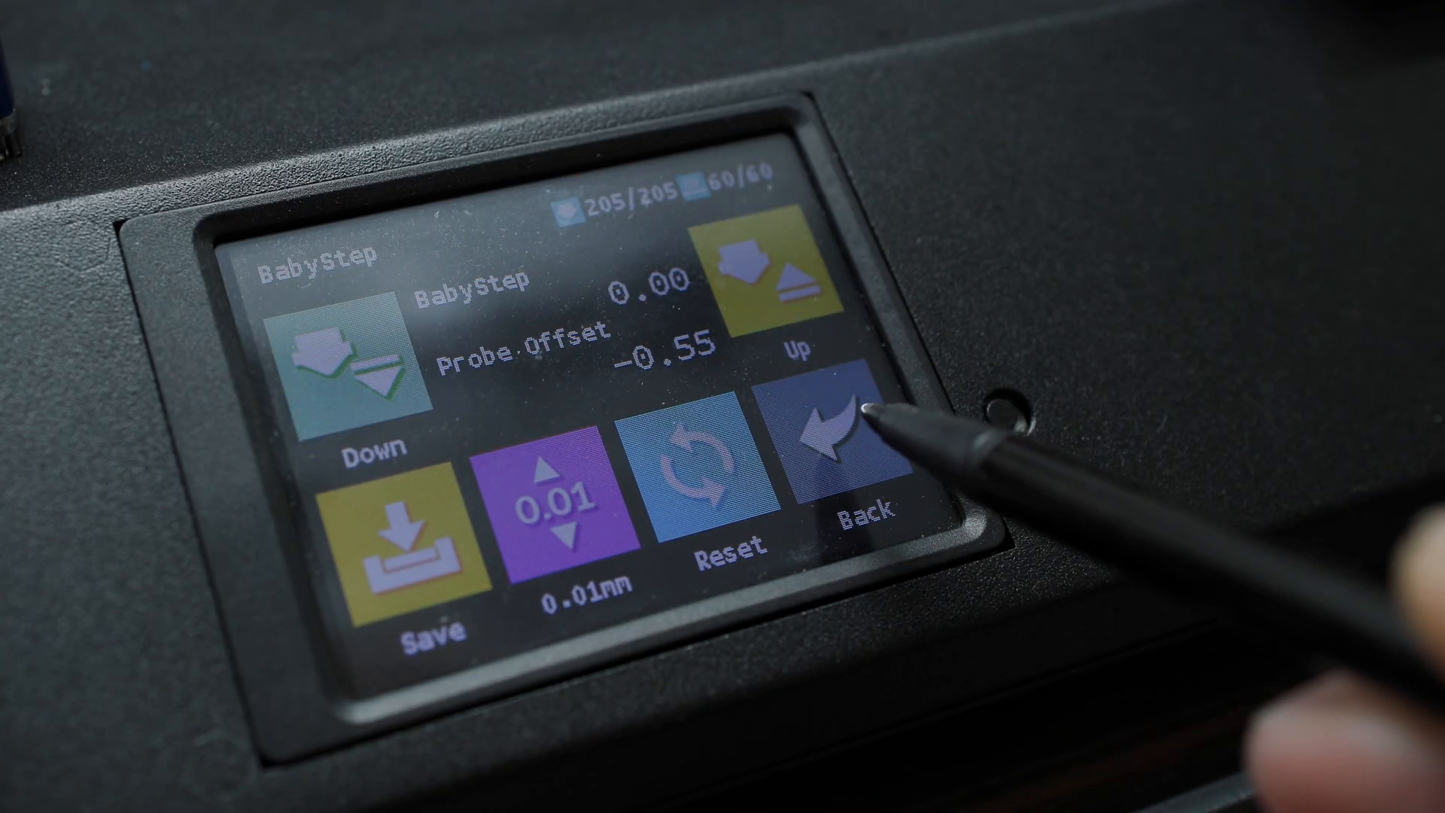
# - Return from the BabyStep screen (probe offset -0.55) to the More menu via Back
pyautogui.click(829, 434)
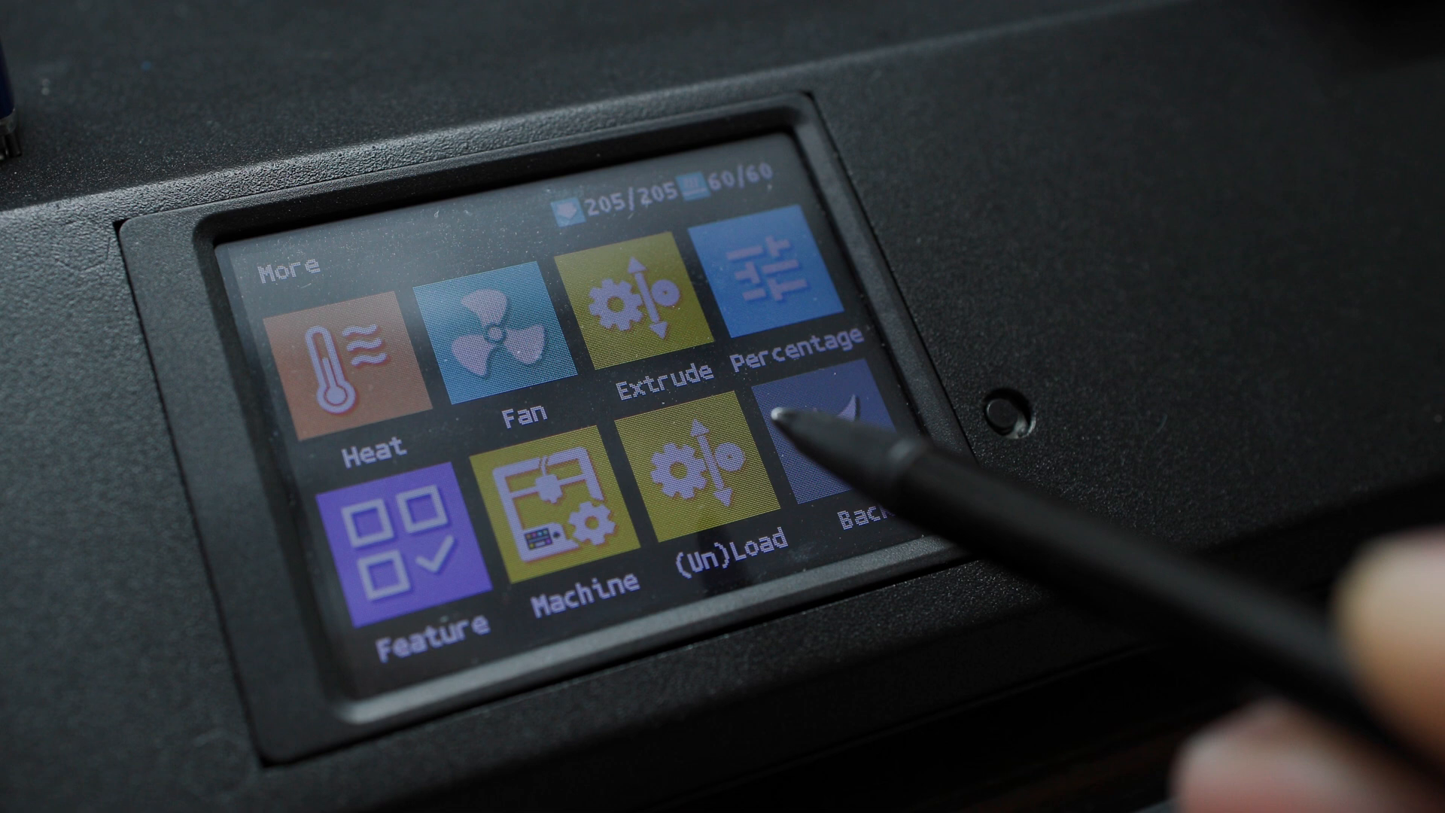